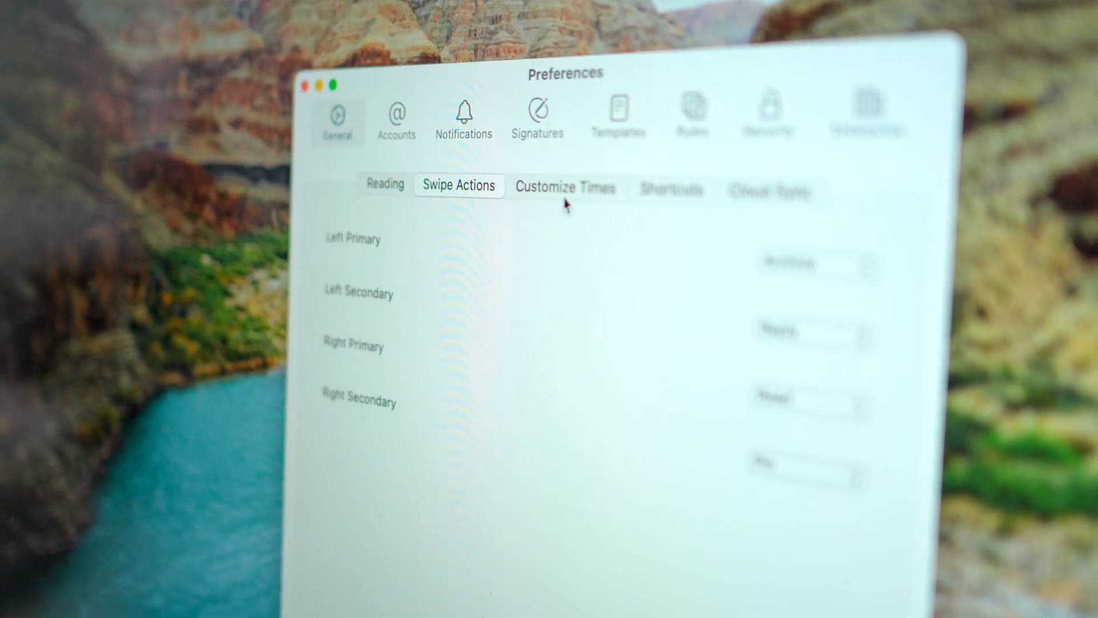
# - Have Copilot generate a funny team email announcing a new video idea
pyautogui.click(565, 187)
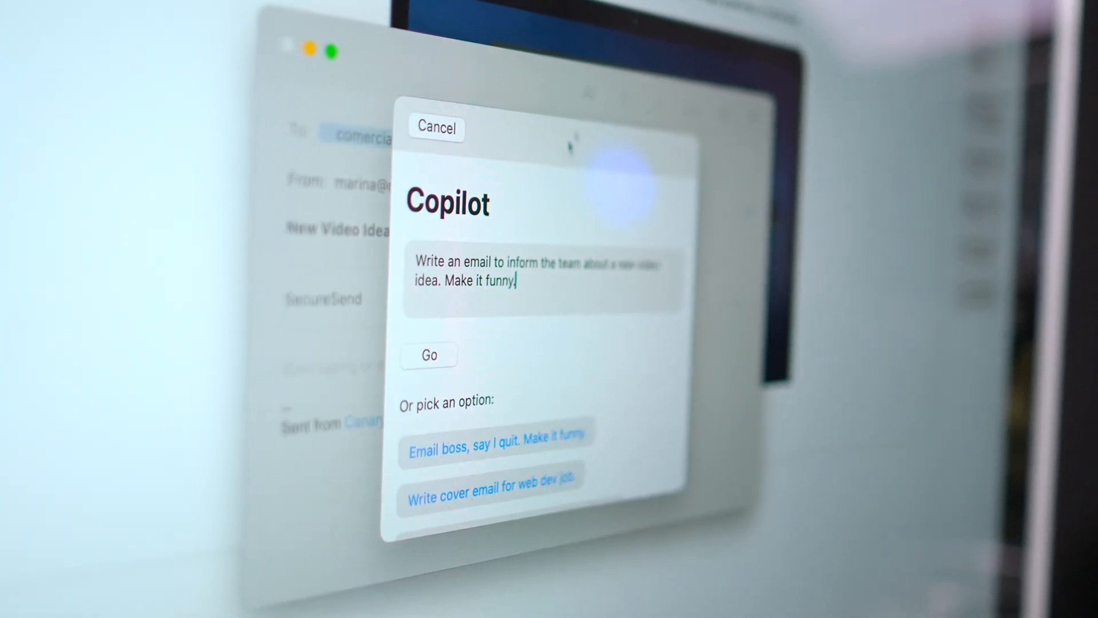
pyautogui.click(428, 355)
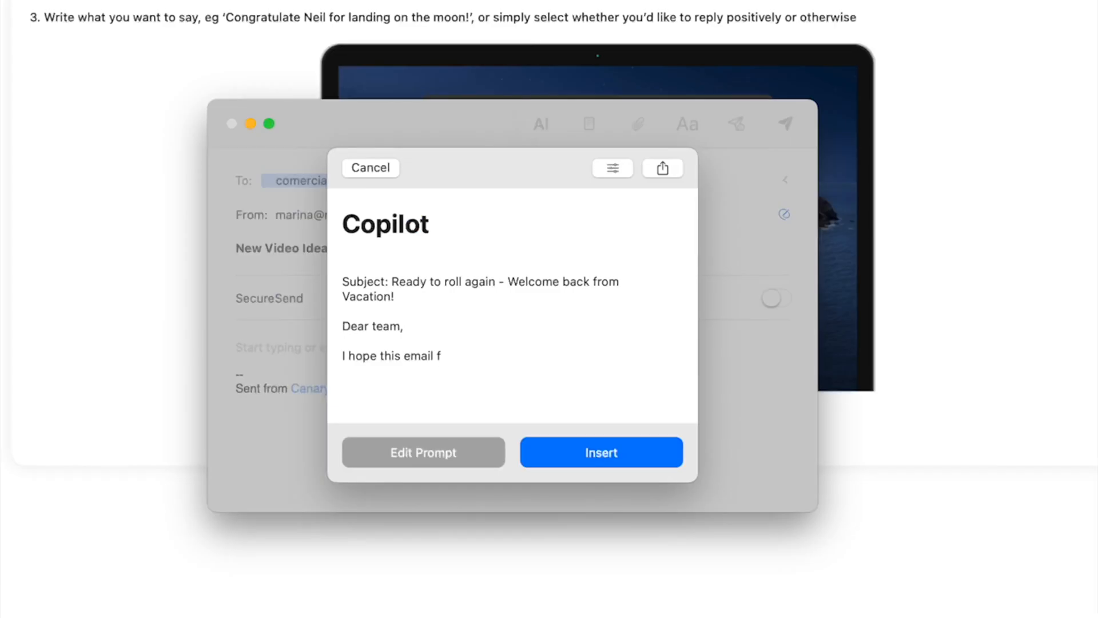